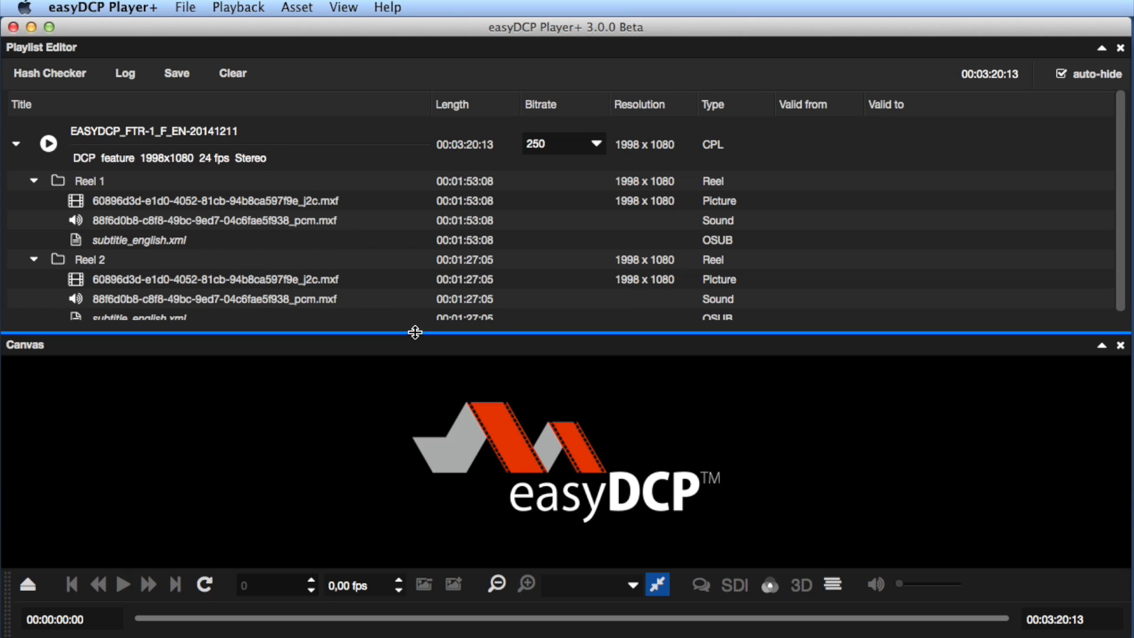
# Step: Inspect Reel 2's English subtitle file, then collapse and re-expand Reel 2 to list its files
pyautogui.click(139, 239)
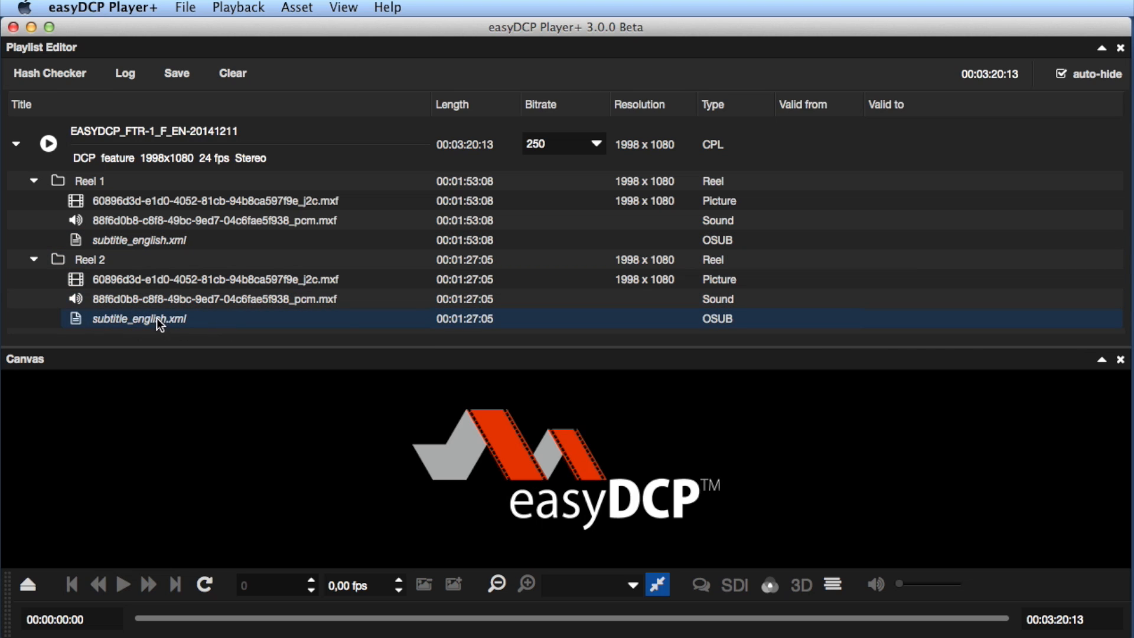
pyautogui.click(138, 239)
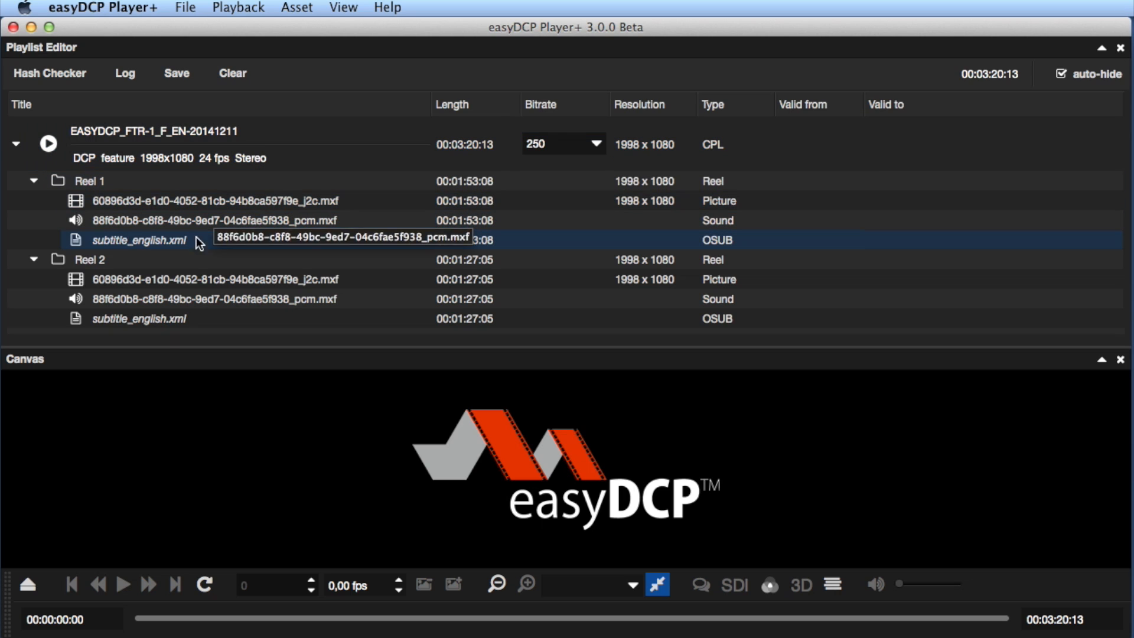
pyautogui.moveTo(140, 319)
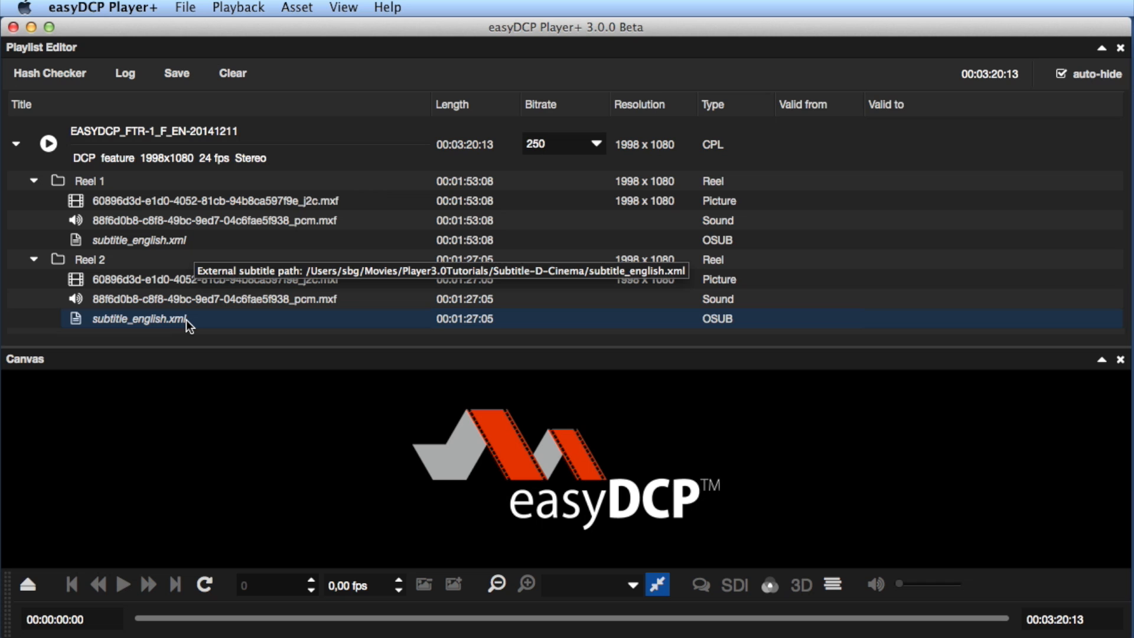
pyautogui.click(139, 239)
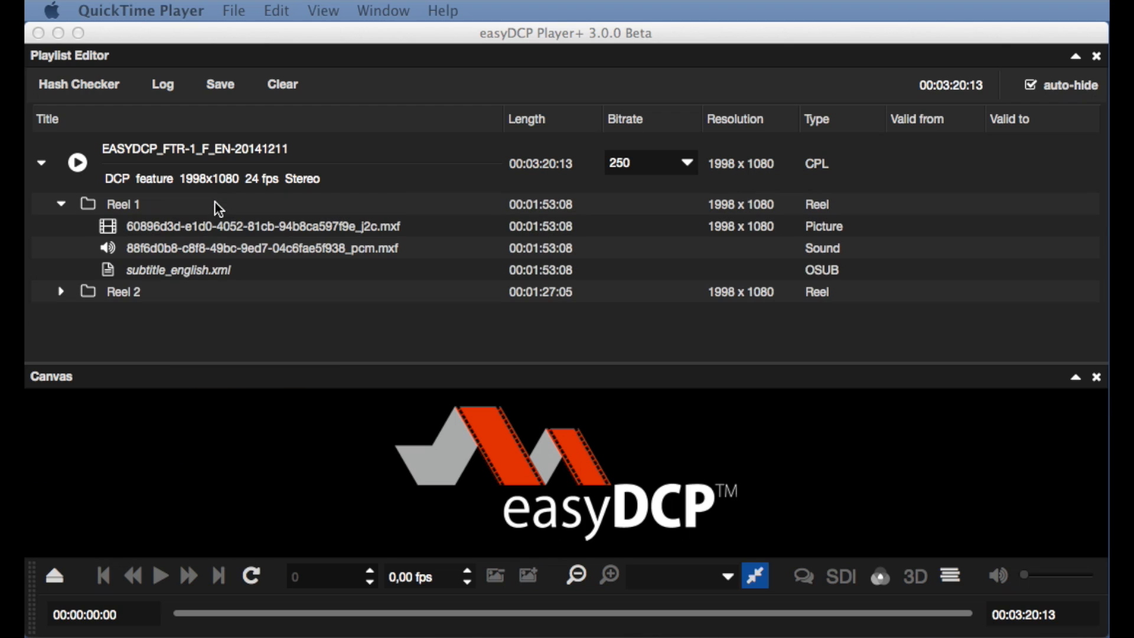
pyautogui.click(61, 291)
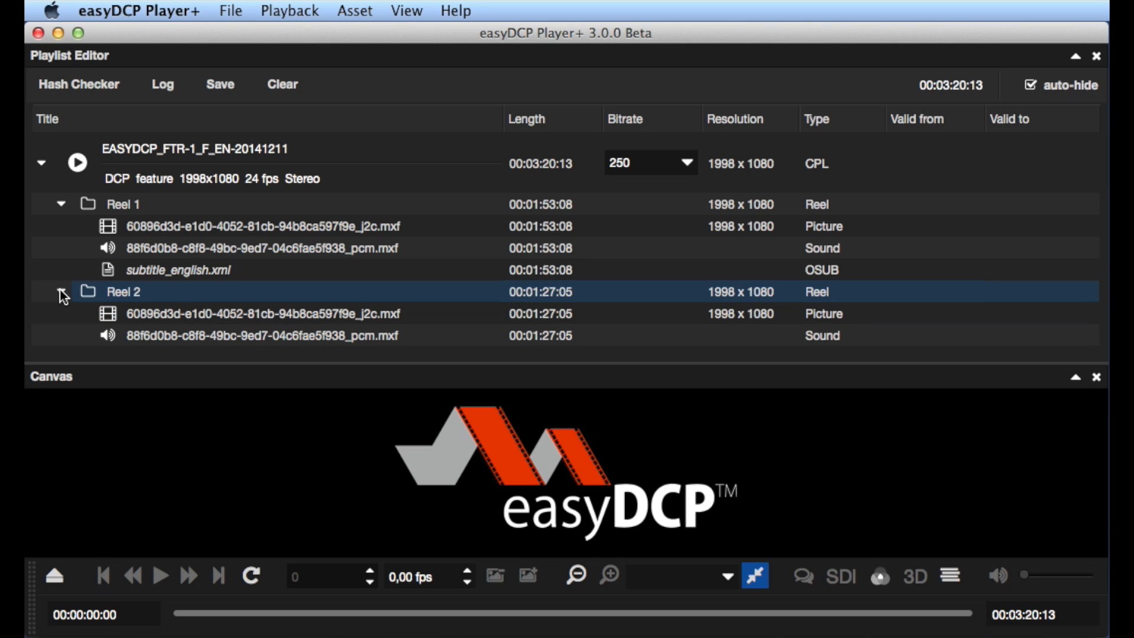
pyautogui.click(177, 270)
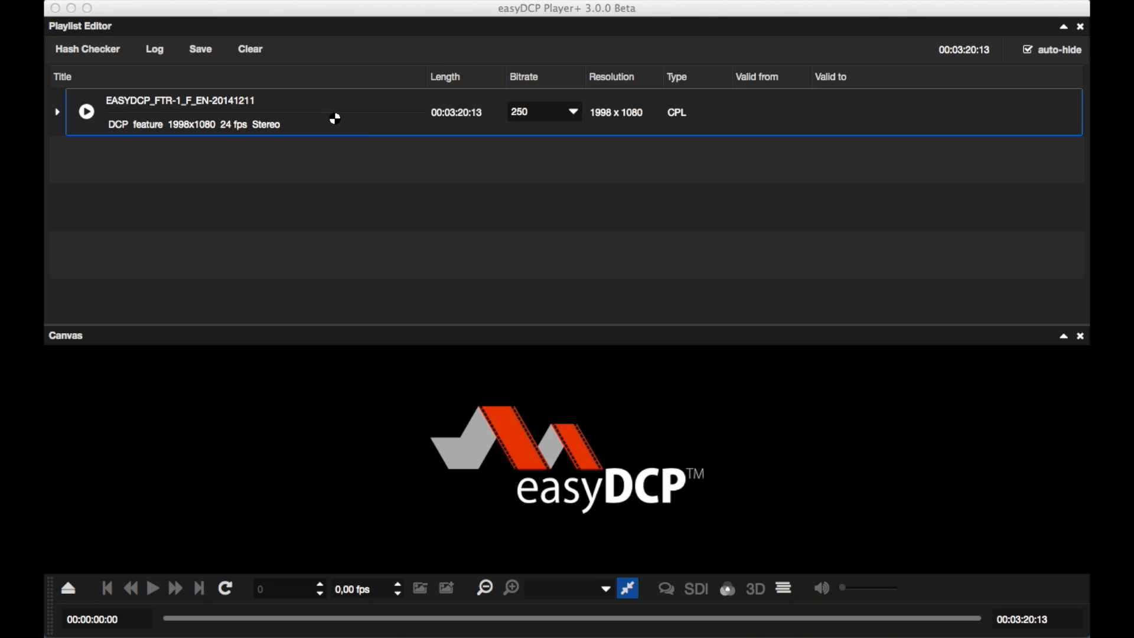
# Step: Expand the composition's reels and select the German subtitle file in Reel 1
pyautogui.click(57, 112)
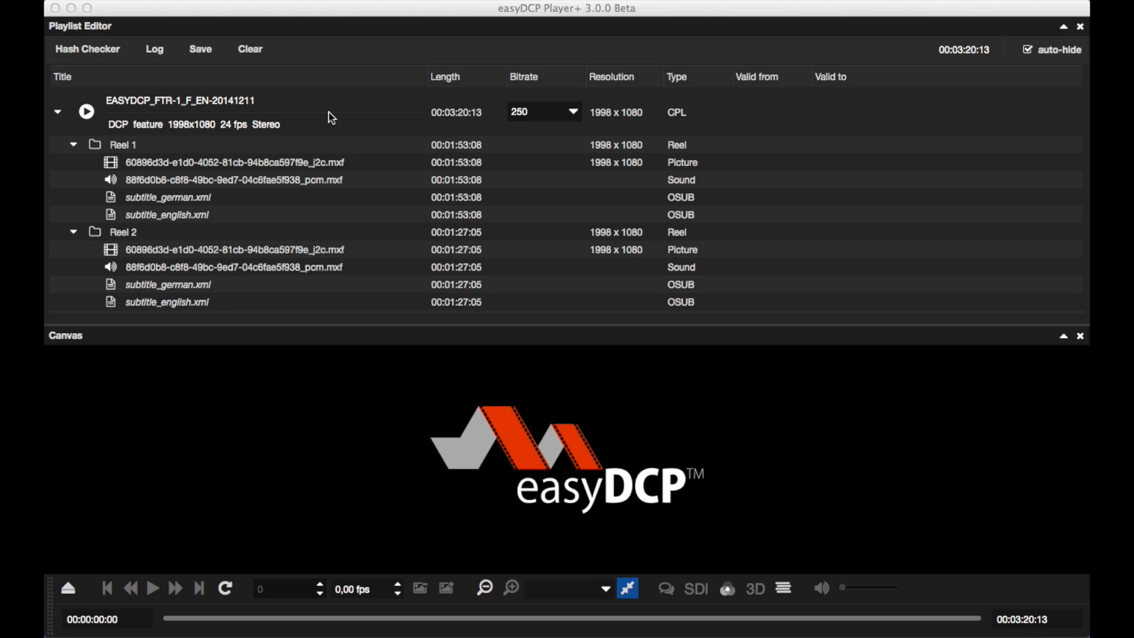
pyautogui.click(167, 196)
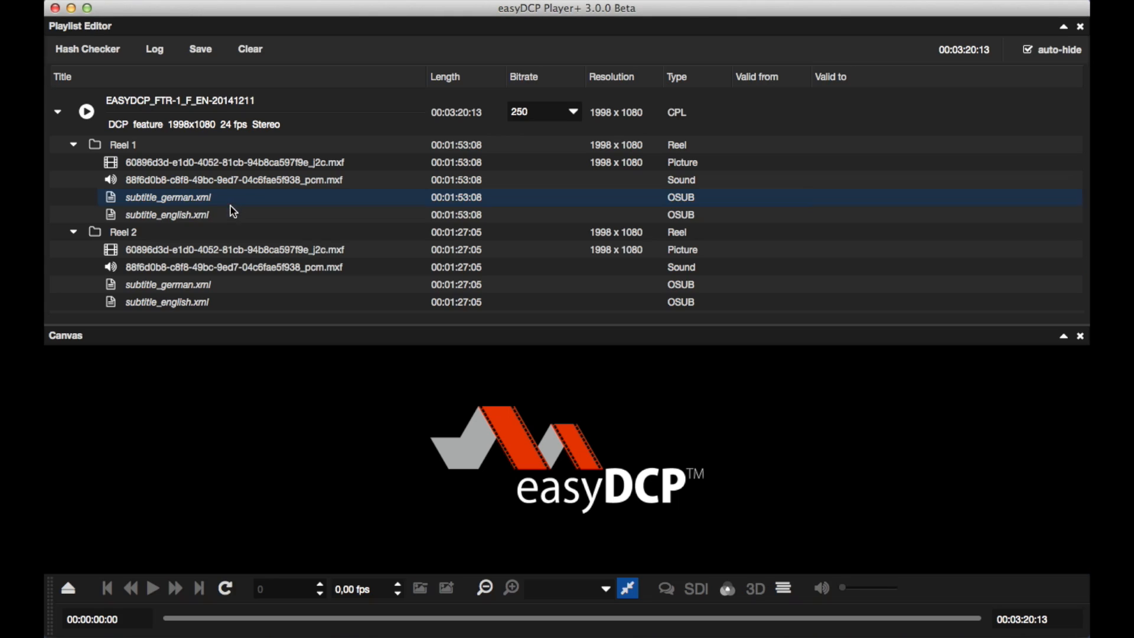
pyautogui.click(217, 112)
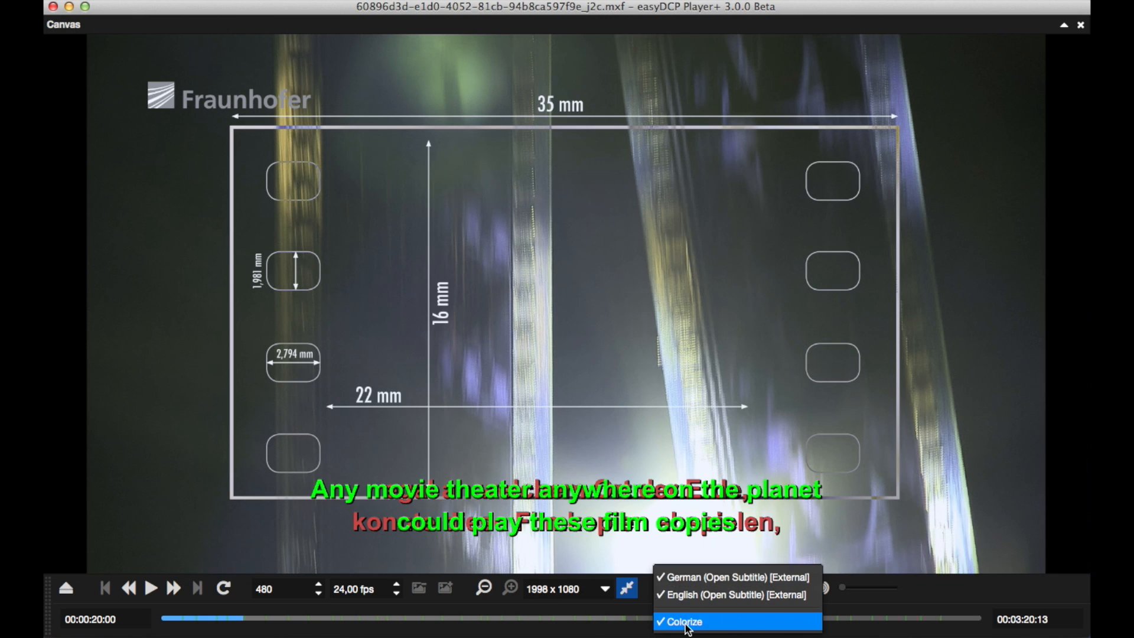
# Step: Toggle subtitle Colorize off and back on for the German and English tracks
pyautogui.click(683, 621)
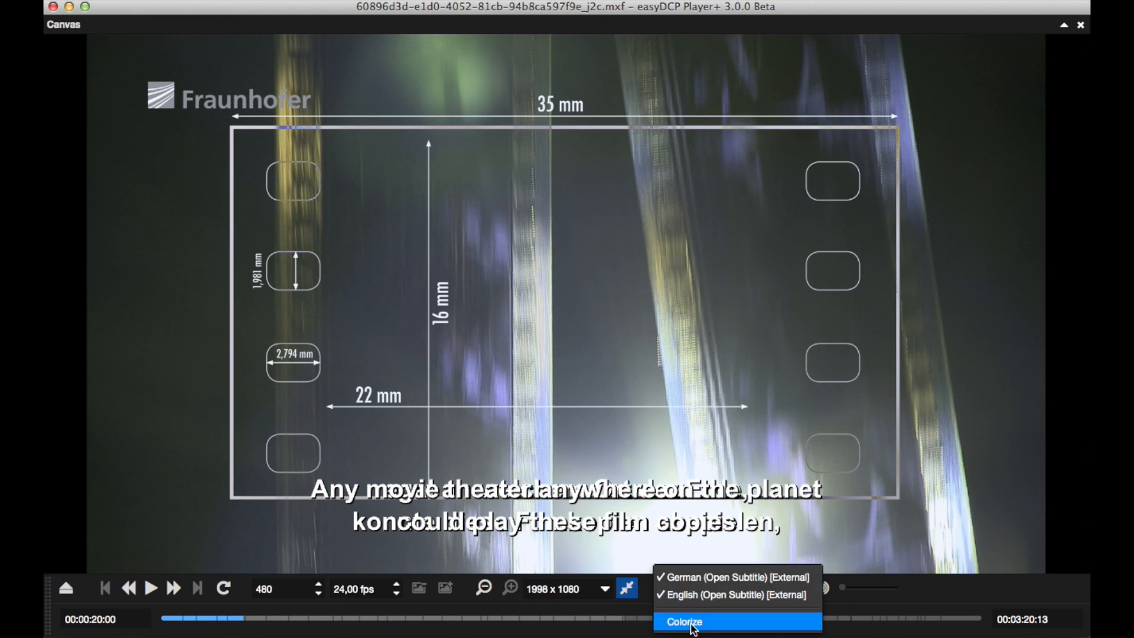
pyautogui.click(682, 621)
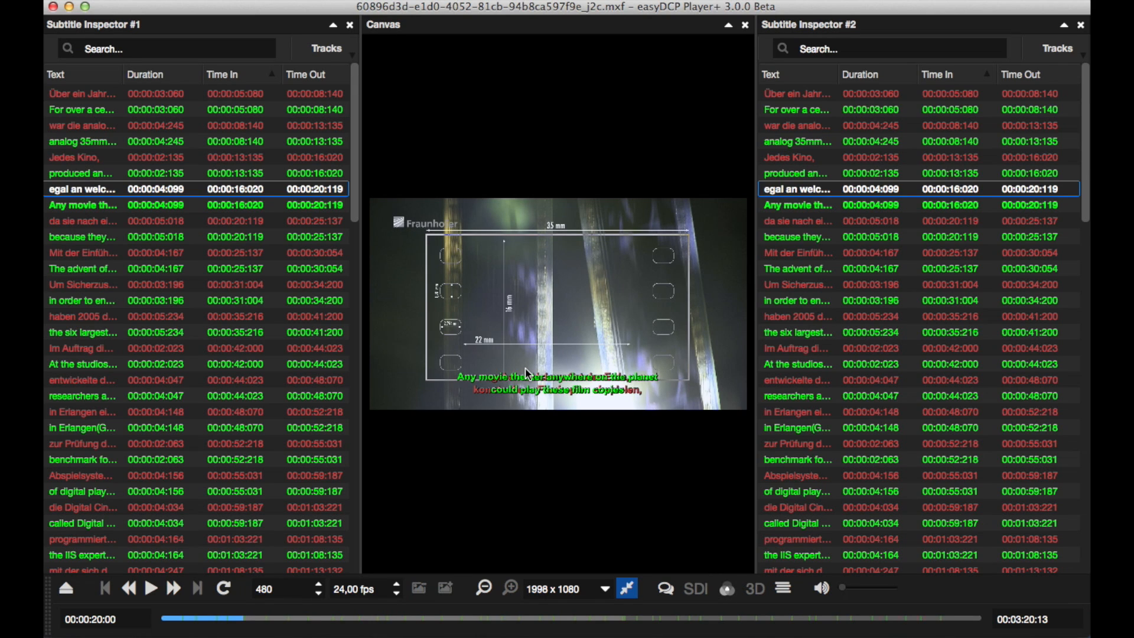
pyautogui.moveTo(388, 329)
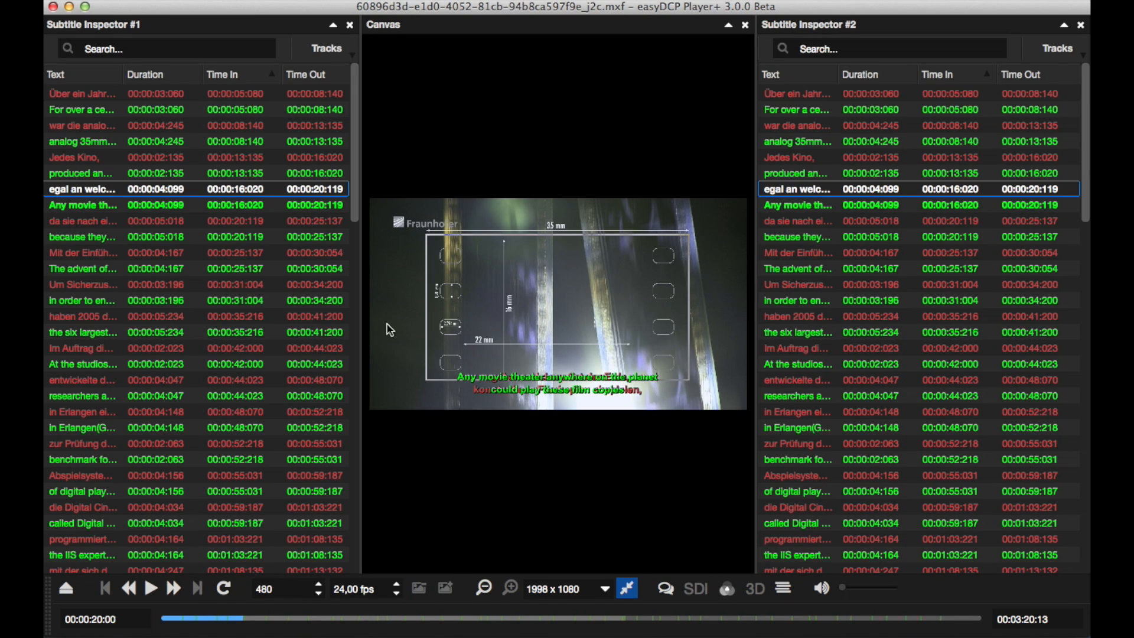
# Step: Set up the subtitle inspectors and select an early English subtitle cue
pyautogui.click(81, 110)
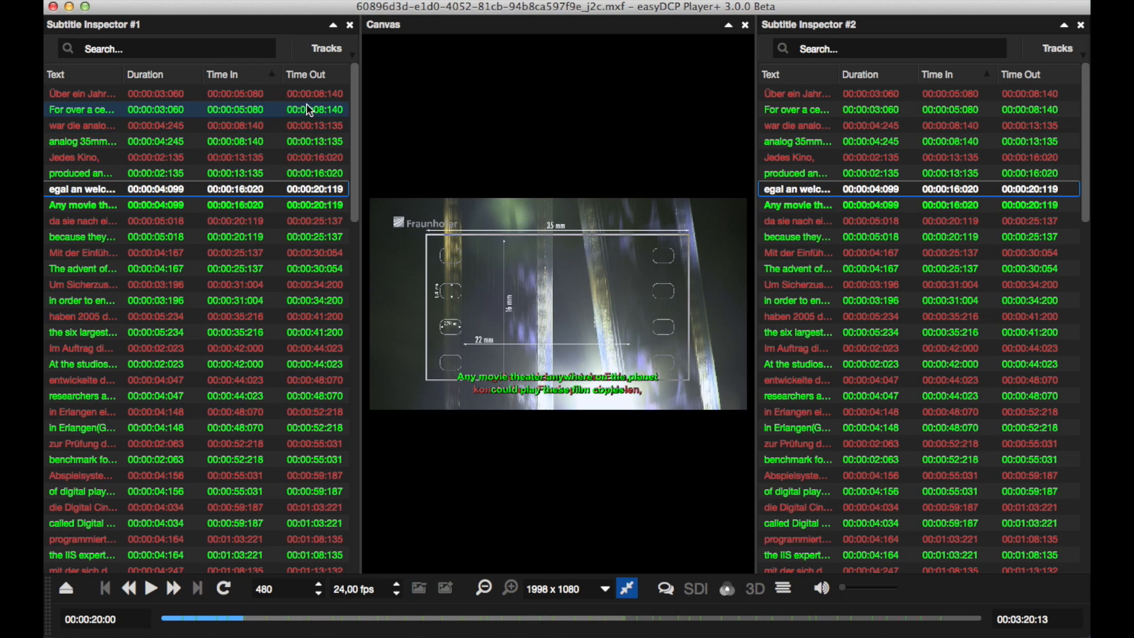
pyautogui.click(326, 48)
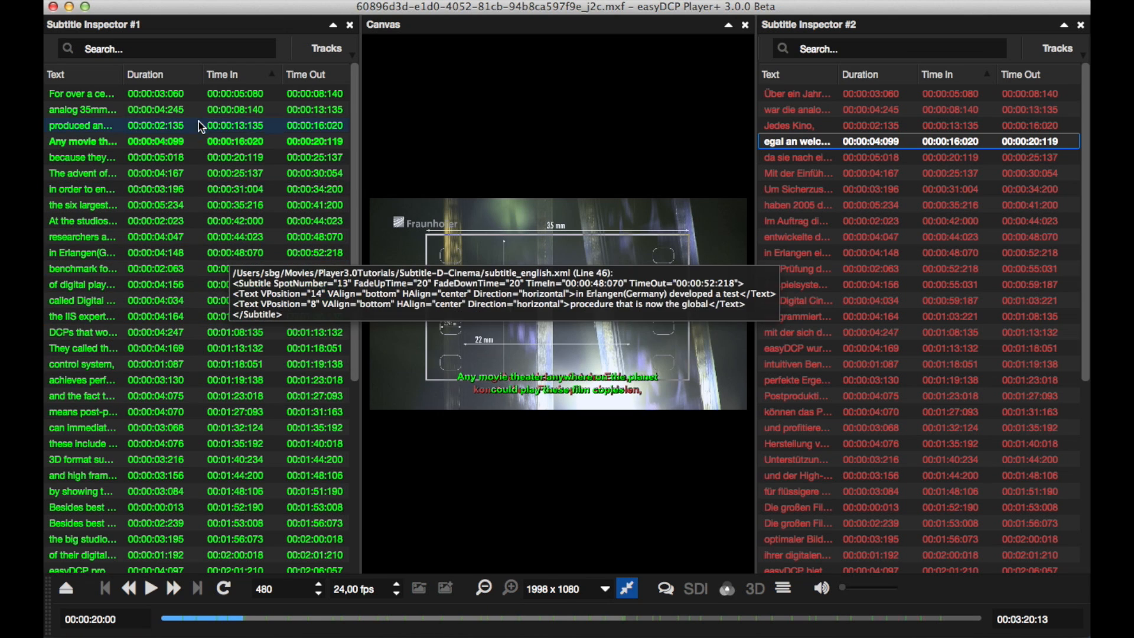
pyautogui.write('eas')
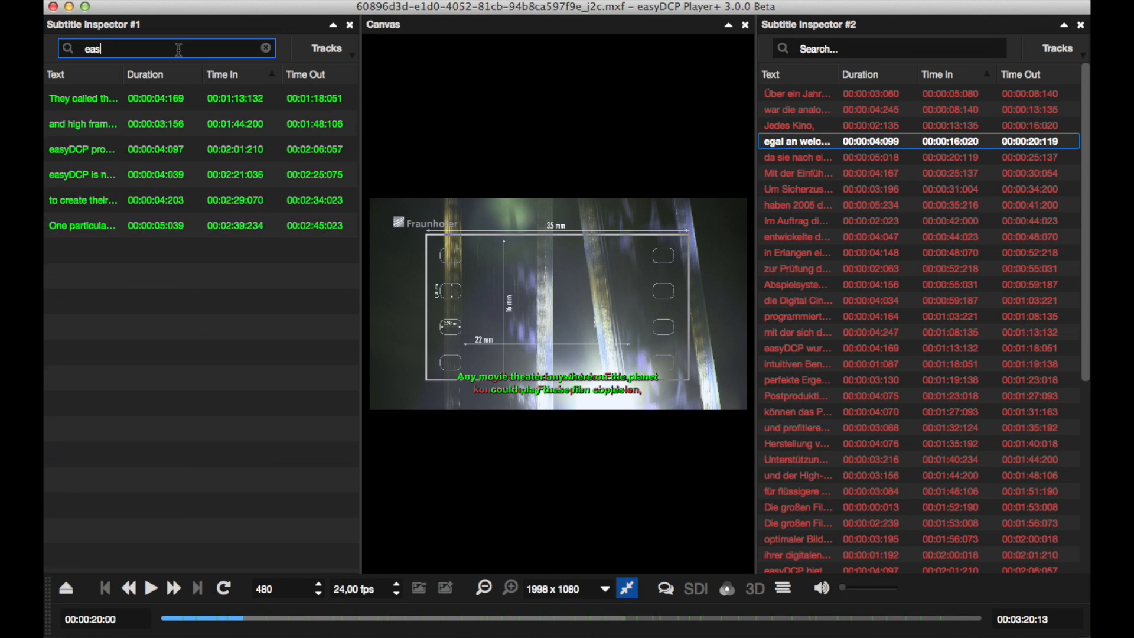
pyautogui.click(265, 48)
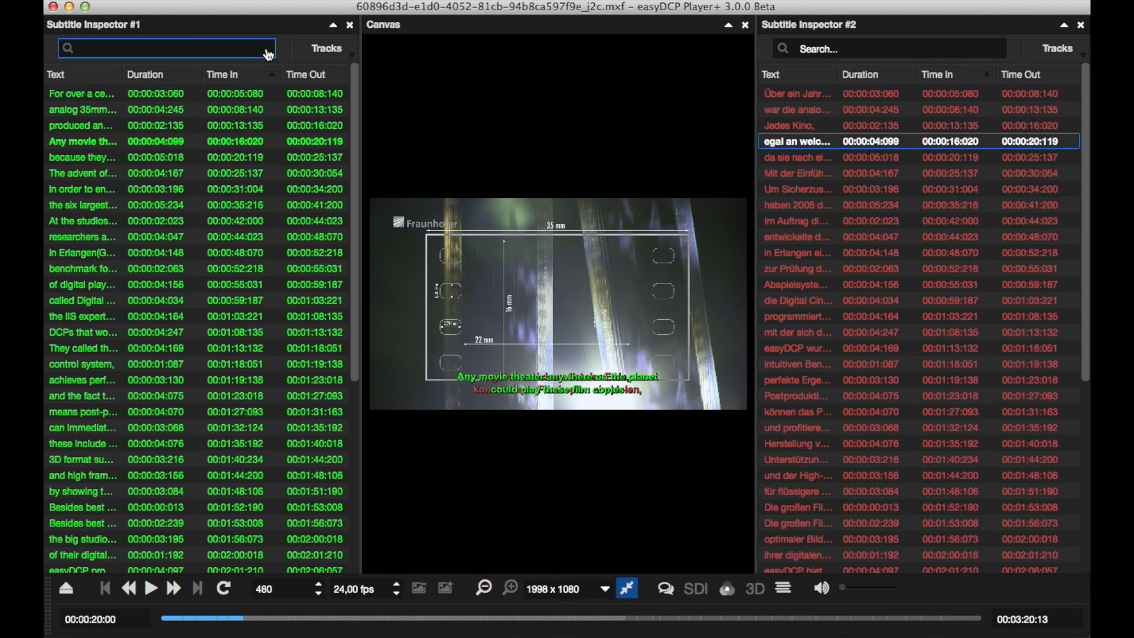
pyautogui.moveTo(349, 93)
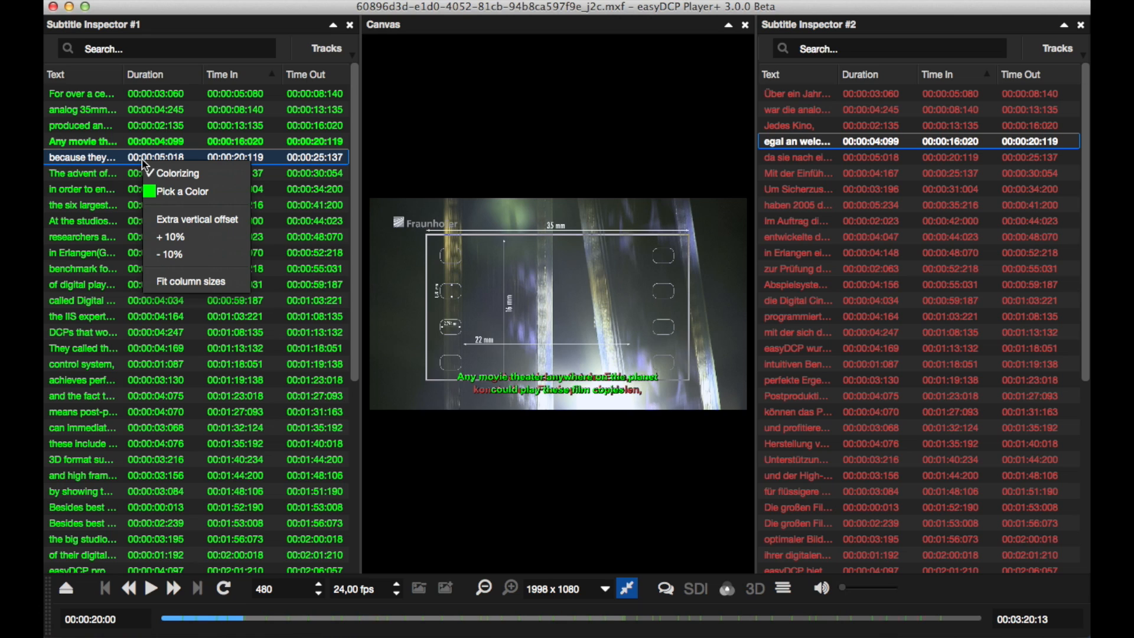
pyautogui.moveTo(196, 236)
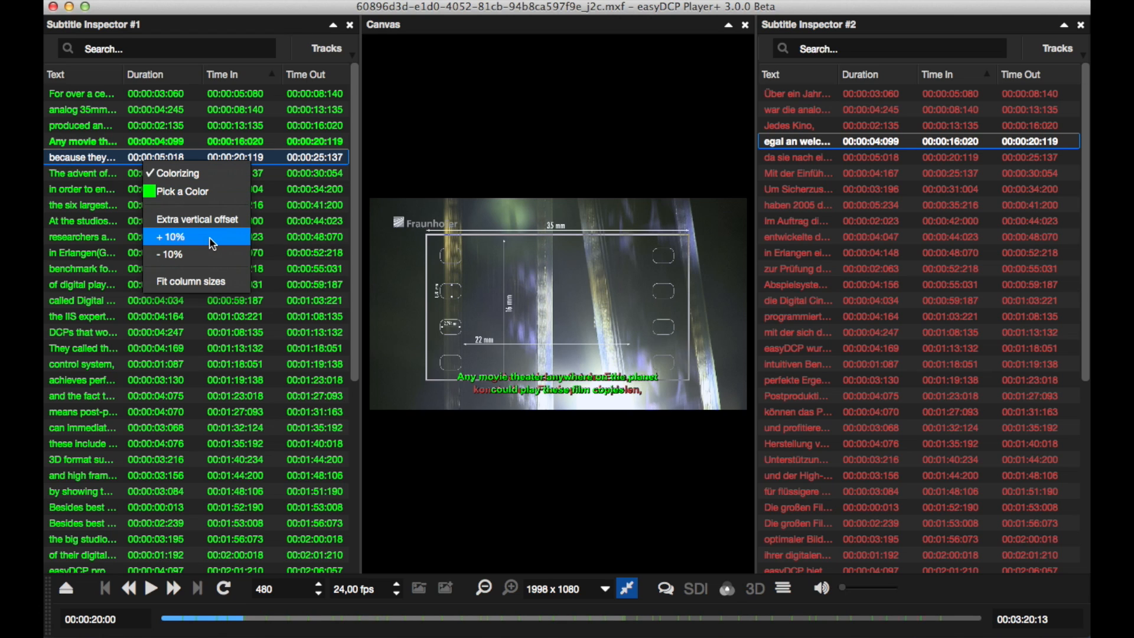
# Step: Raise the English subtitles with Extra vertical offset +10%, then start playback
pyautogui.click(170, 236)
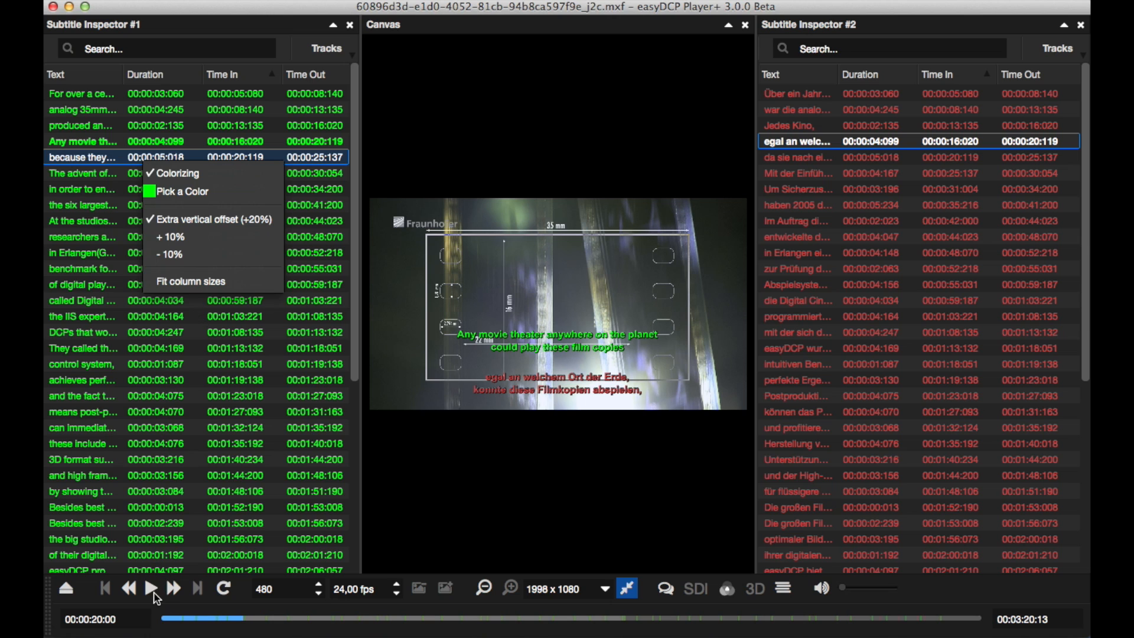
pyautogui.click(150, 588)
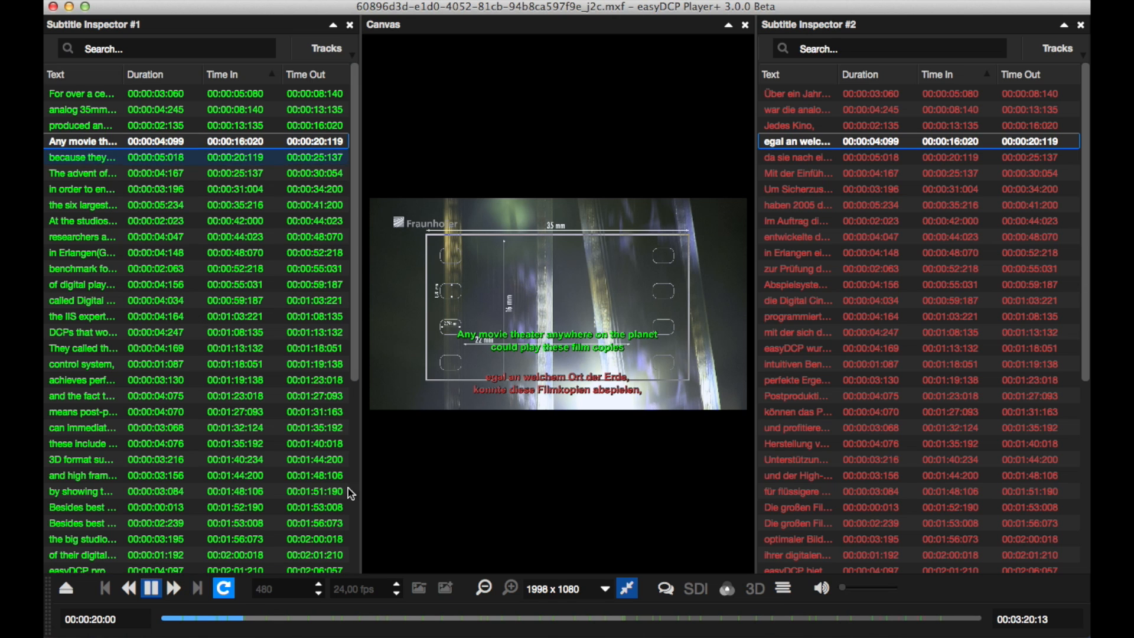